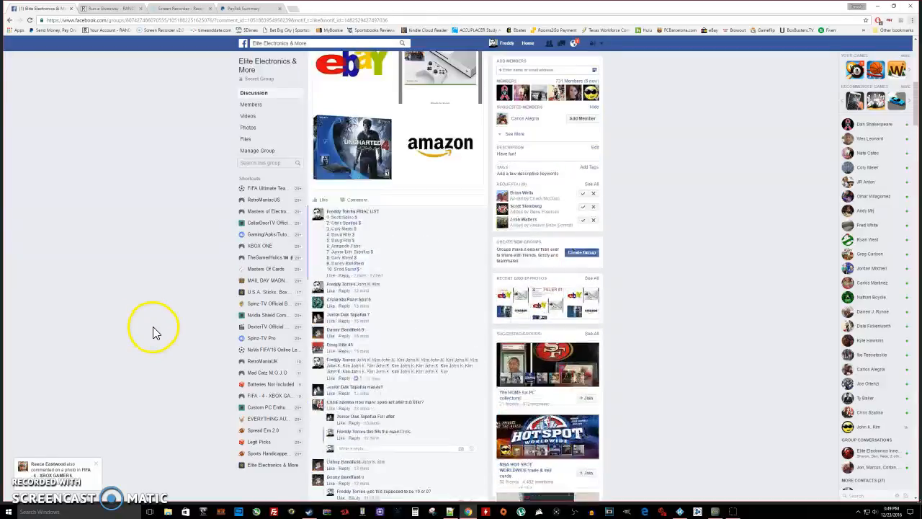
# - Check the date and time on the taskbar clock, then bring up the Winners Choice #2 Filler #2 giveaway
pyautogui.scroll(-3)
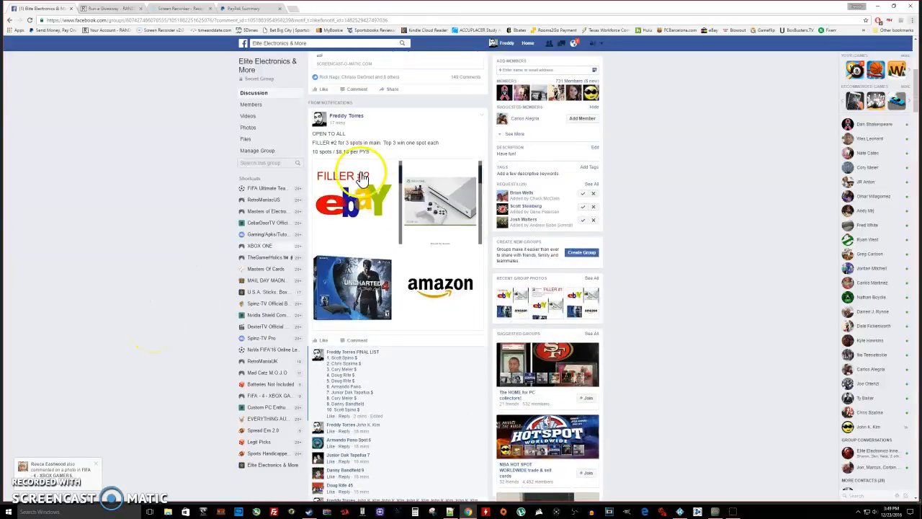
pyautogui.scroll(-3)
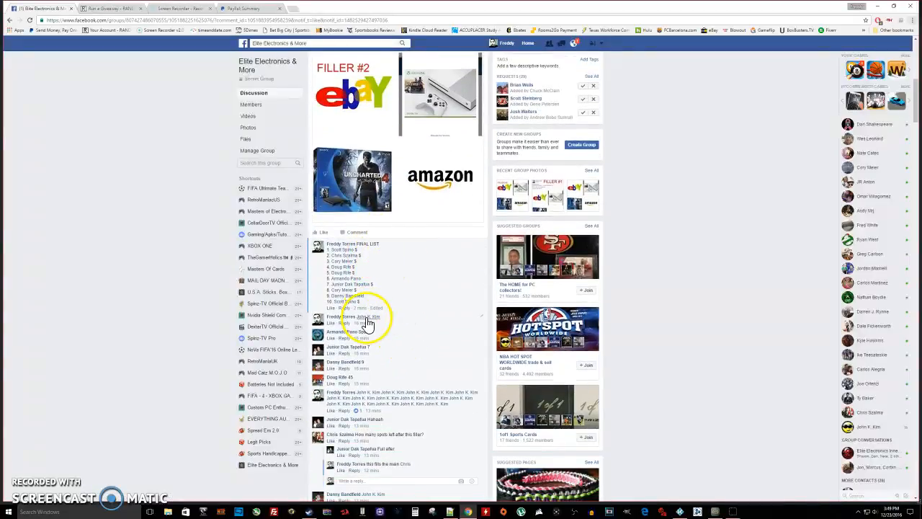
pyautogui.scroll(-3)
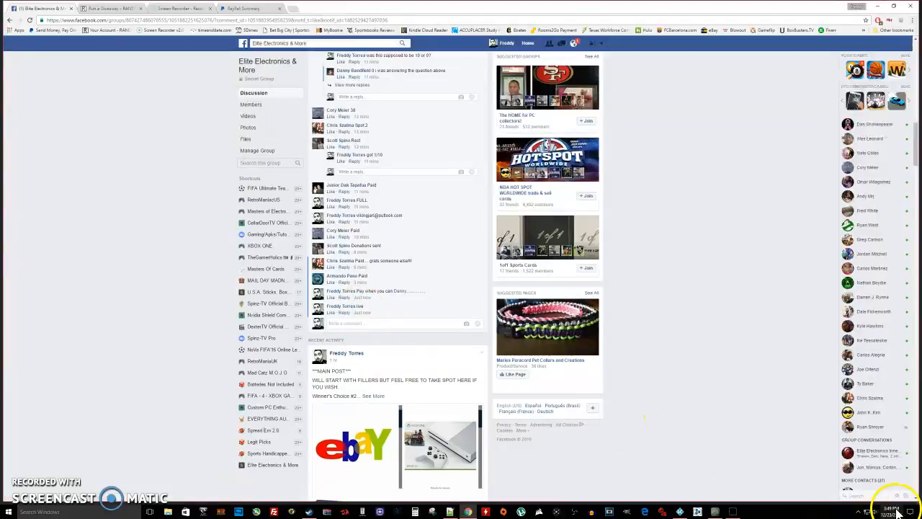
pyautogui.click(893, 512)
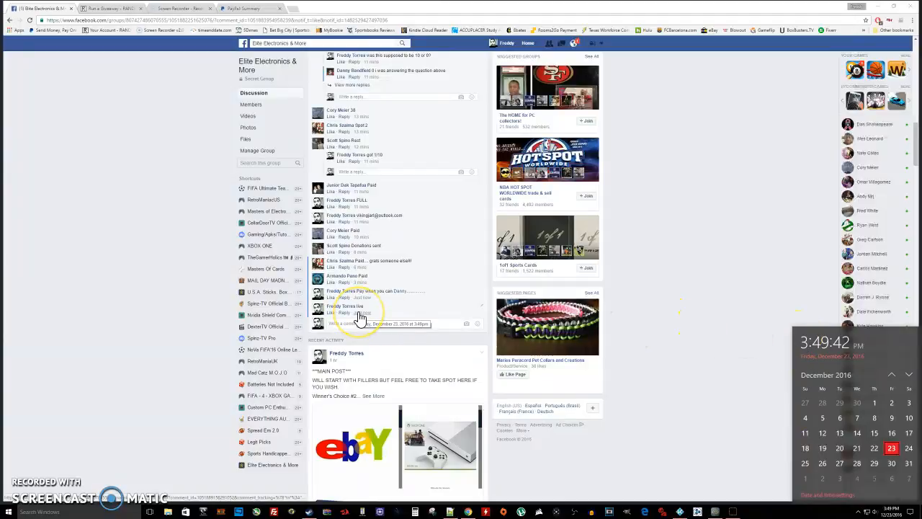
pyautogui.click(108, 8)
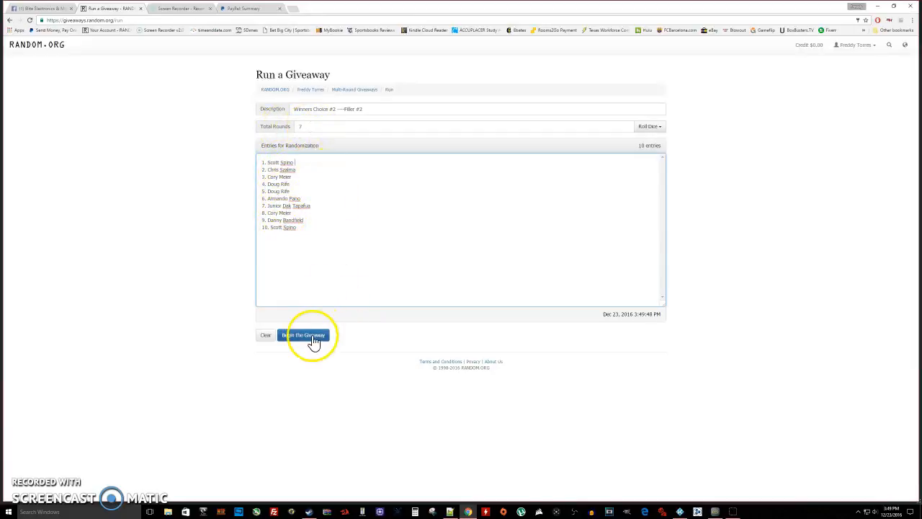
# - Begin the ten-entry giveaway and advance the rounds until Round #6 results show
pyautogui.click(304, 334)
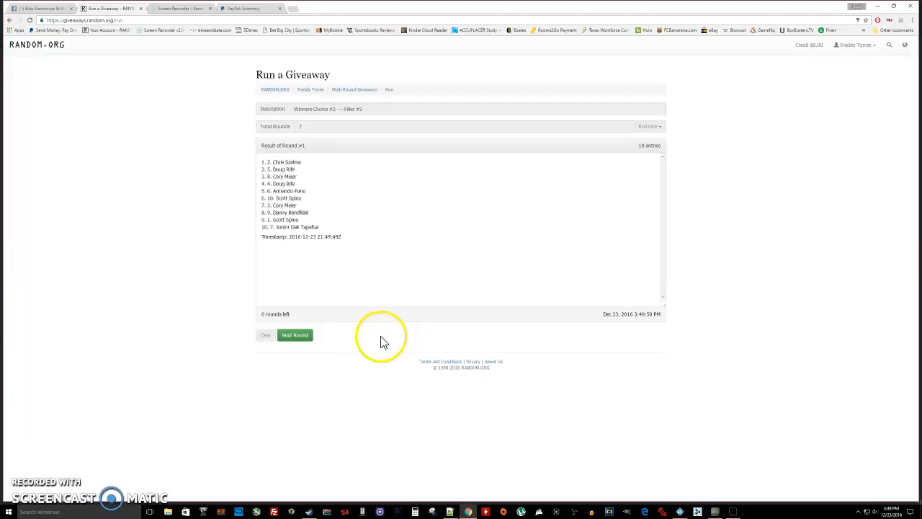
pyautogui.click(295, 334)
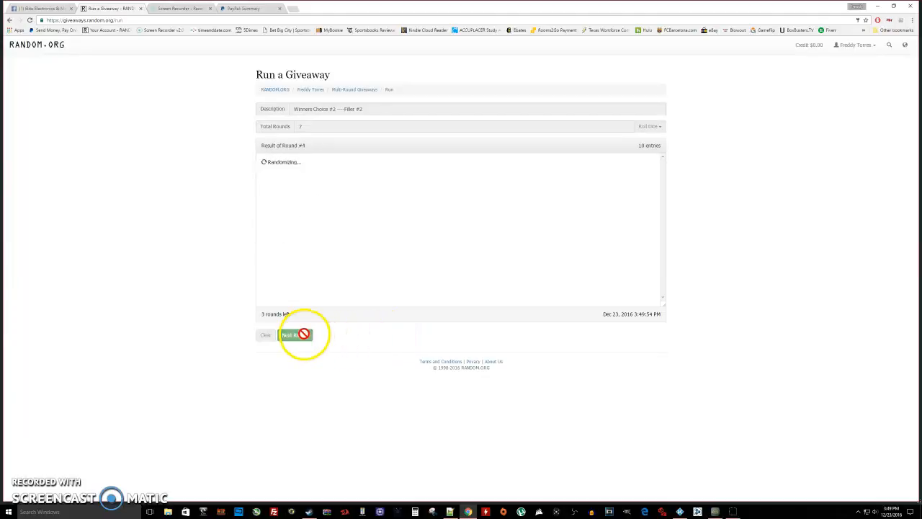
pyautogui.click(294, 334)
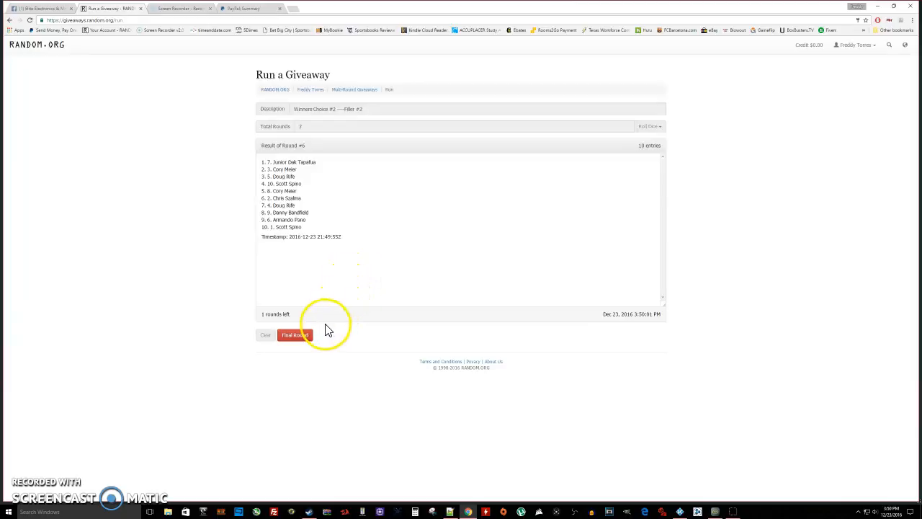
# - Run the seventh and final round, then return to the Facebook group post
pyautogui.click(295, 335)
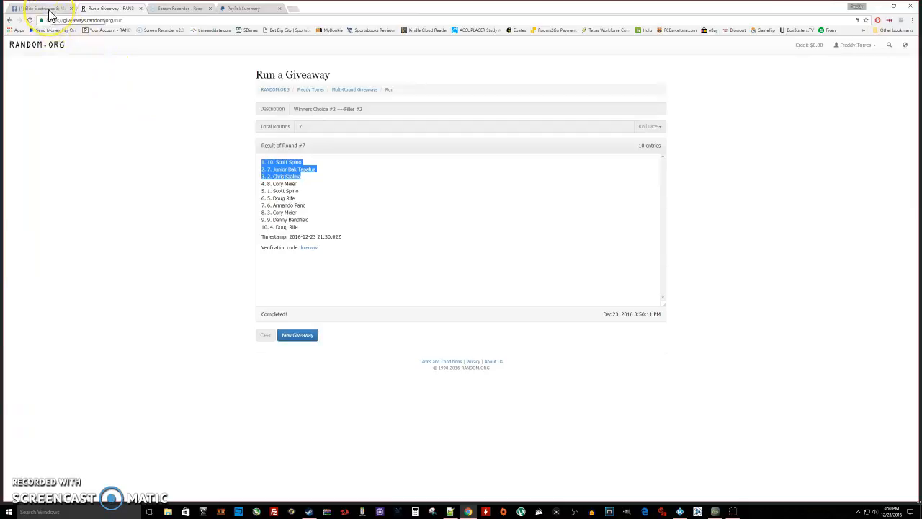
pyautogui.click(39, 8)
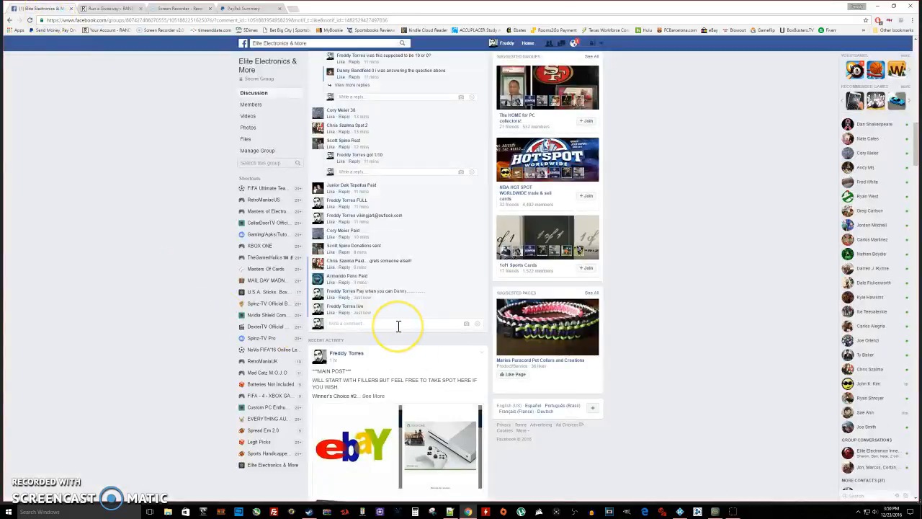